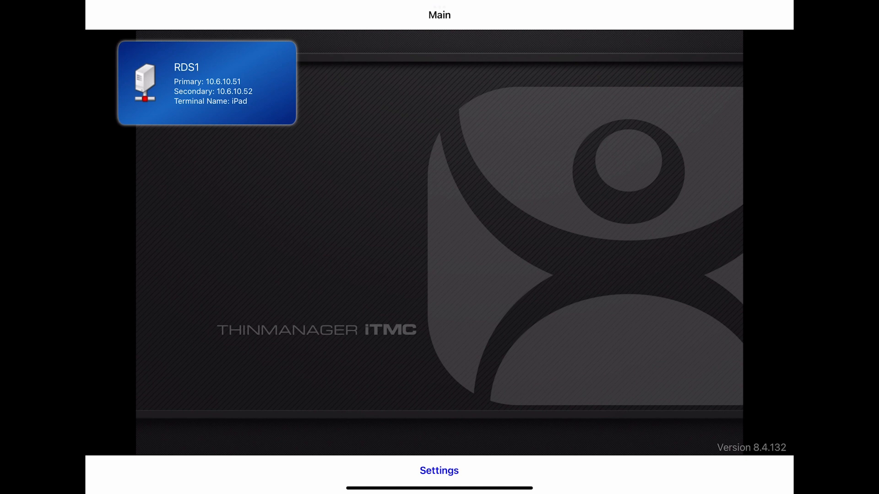
Open iTMC Settings to reach the QR code, GPS, Bluetooth and WiFi registration options.
click(438, 471)
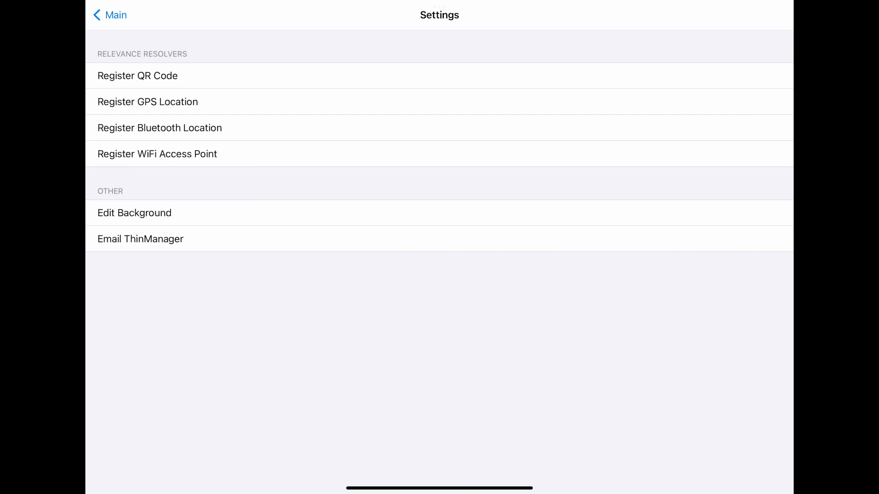
Register a detected Bluetooth beacon under the description 'Office Beacon' and dismiss the confirmation.
click(160, 128)
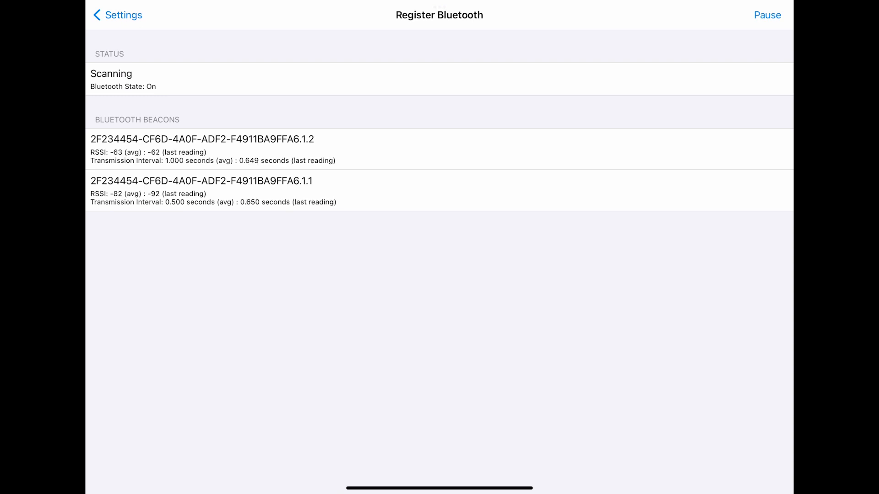
click(203, 150)
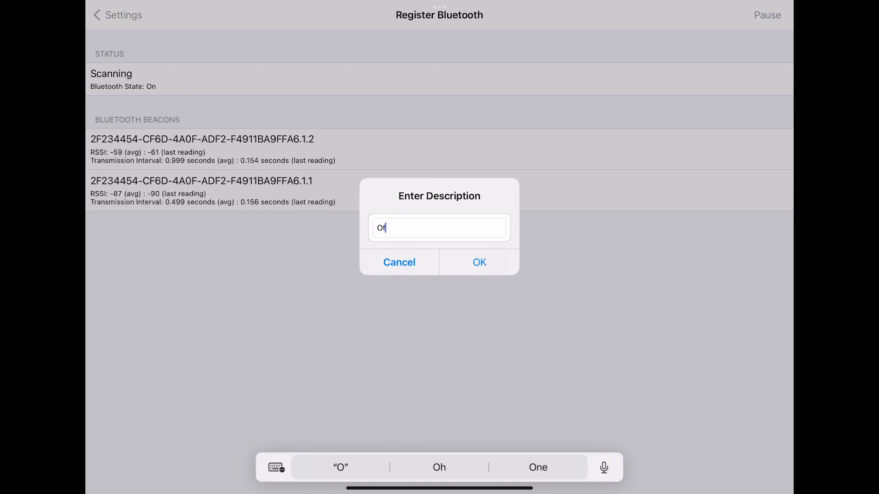
text(Office Beacon)
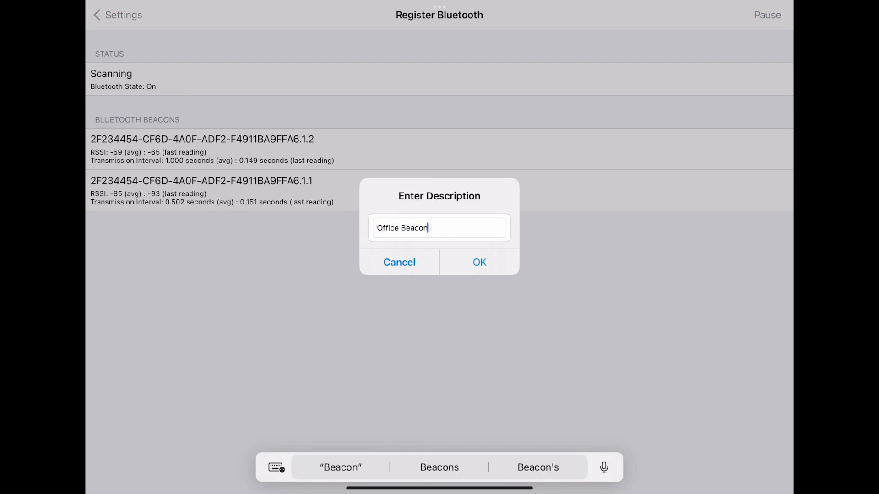
click(480, 263)
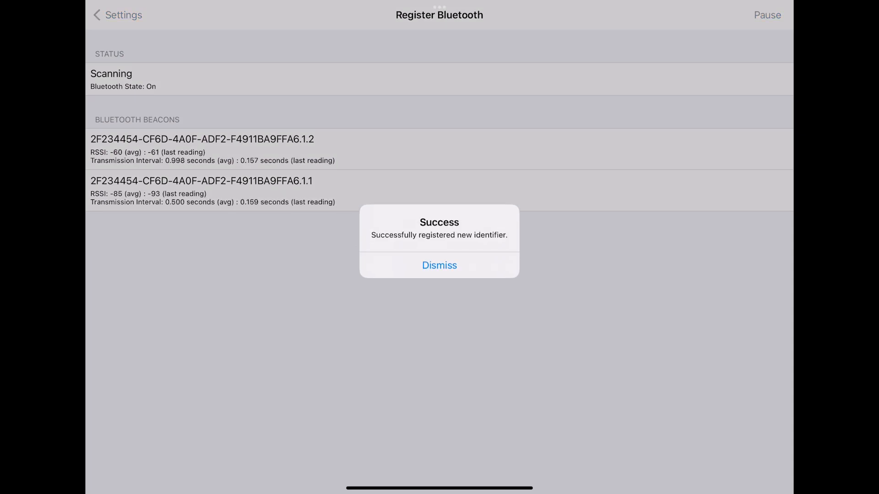
click(440, 266)
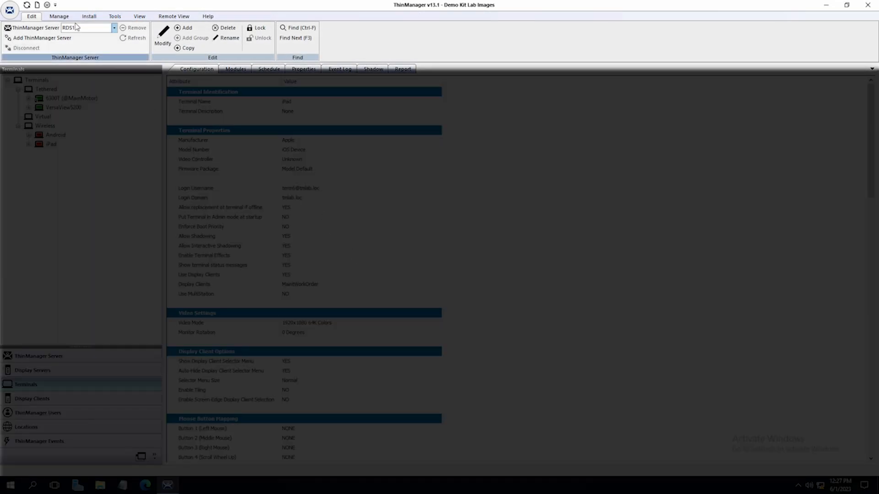
click(59, 15)
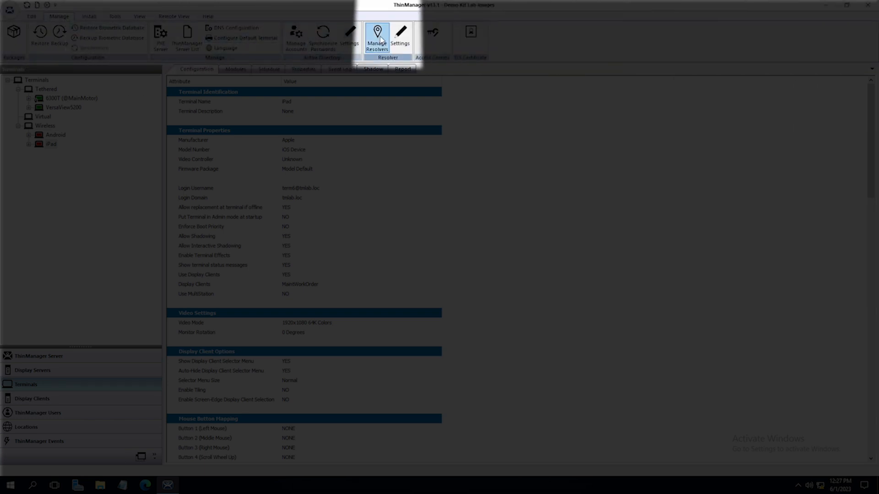
click(376, 35)
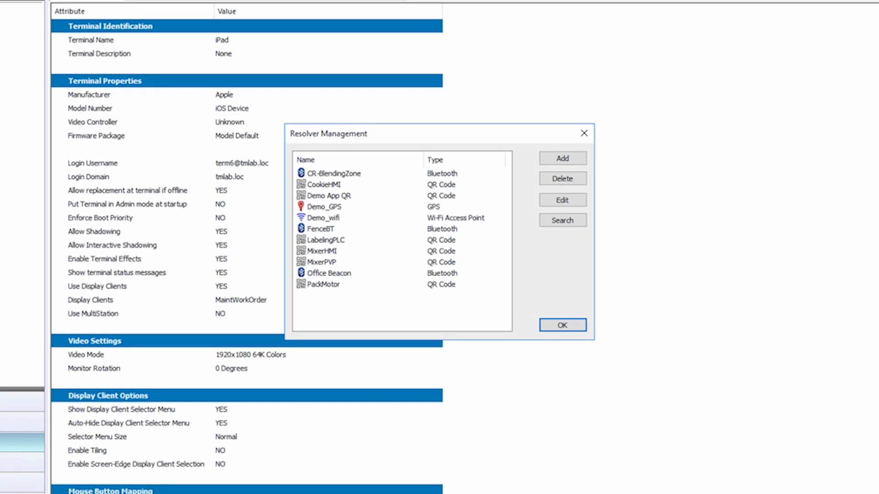
mouse_move(367, 173)
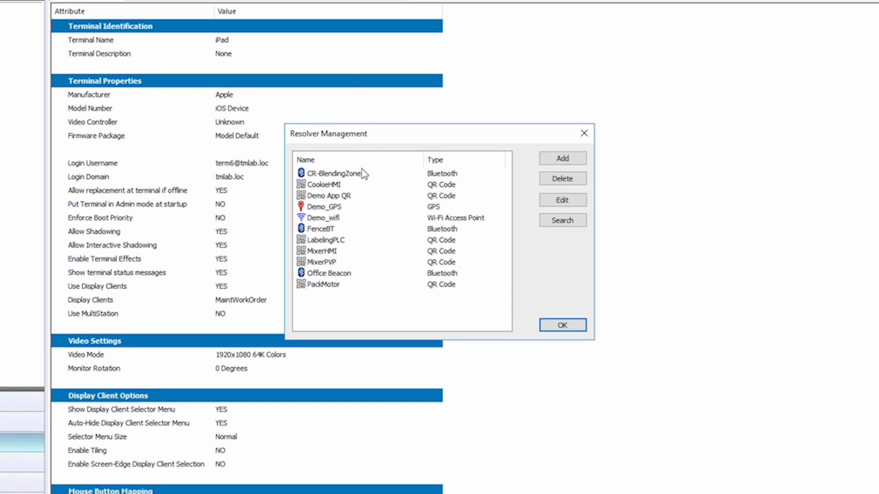
mouse_move(350, 280)
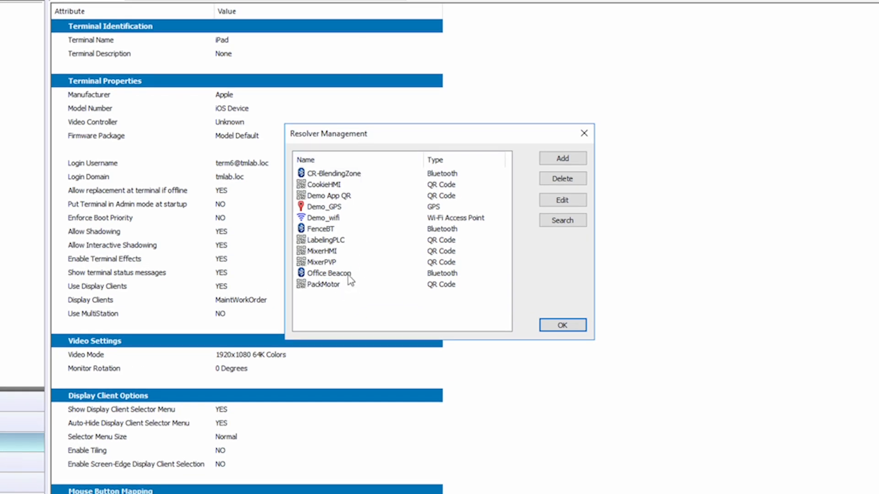
click(328, 273)
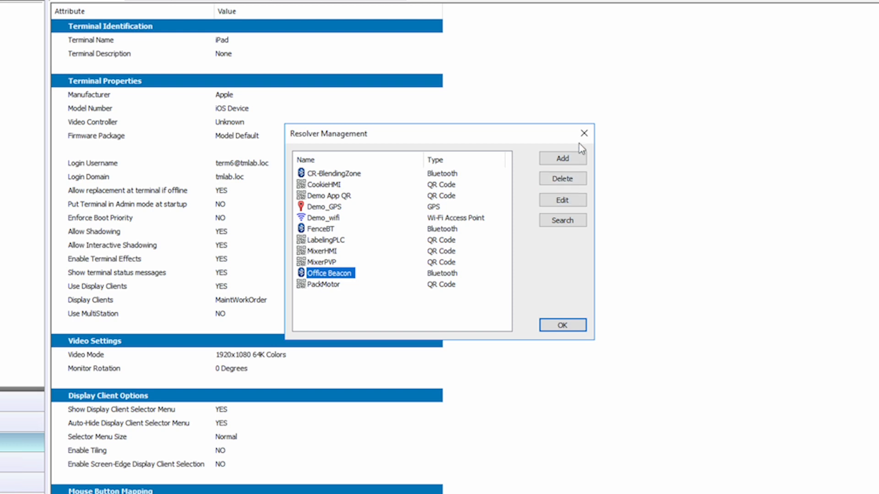
click(584, 133)
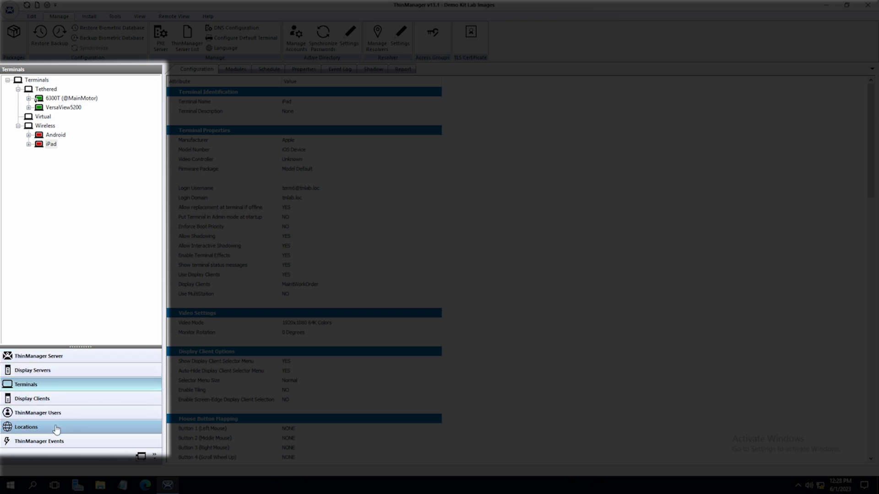
Add a new location named 'Office' from the Locations root and advance to login requirements.
click(25, 427)
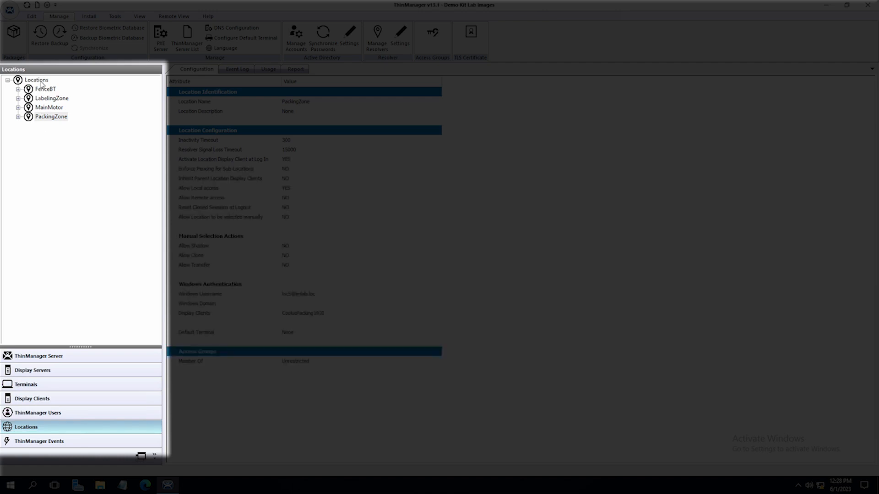
right_click(39, 80)
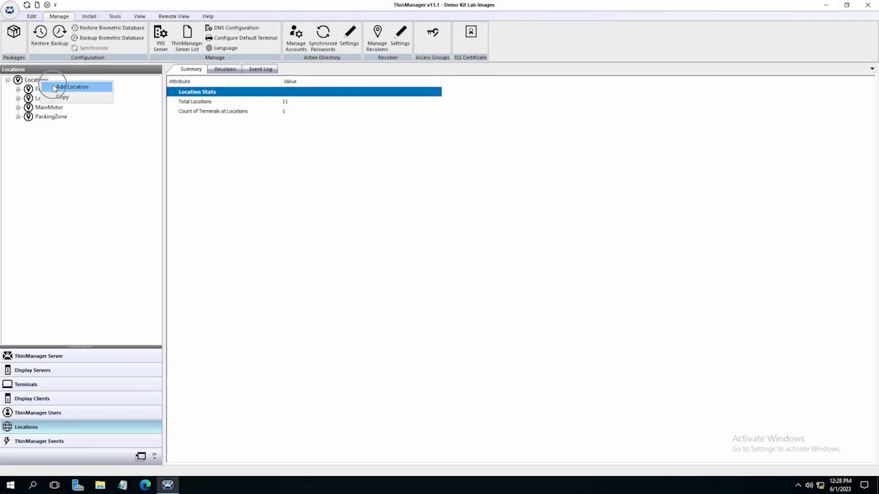
click(73, 87)
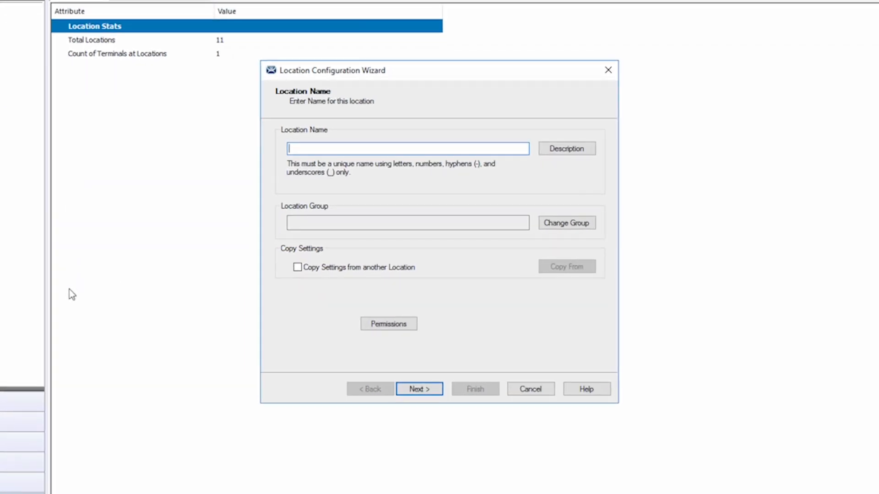
mouse_move(291, 323)
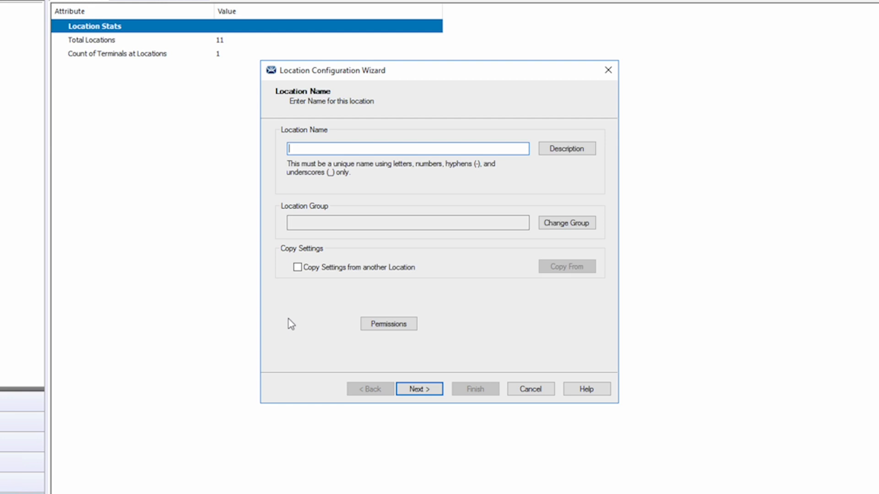
text(Office)
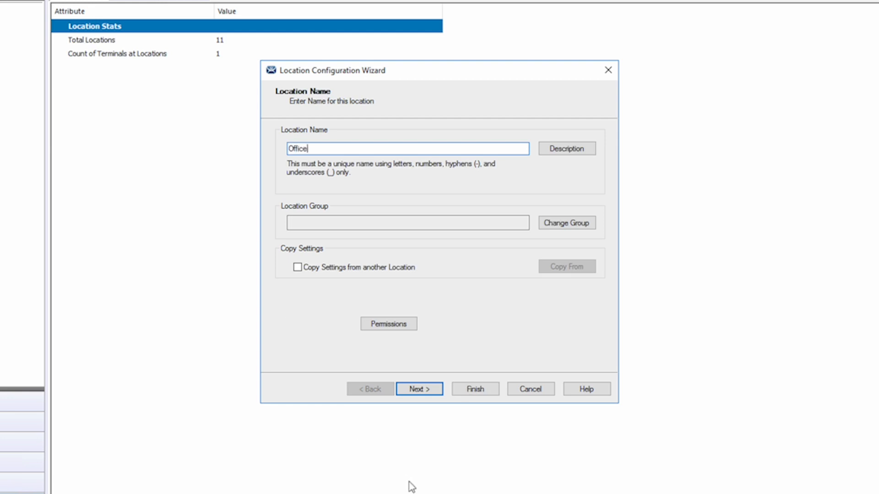
click(419, 389)
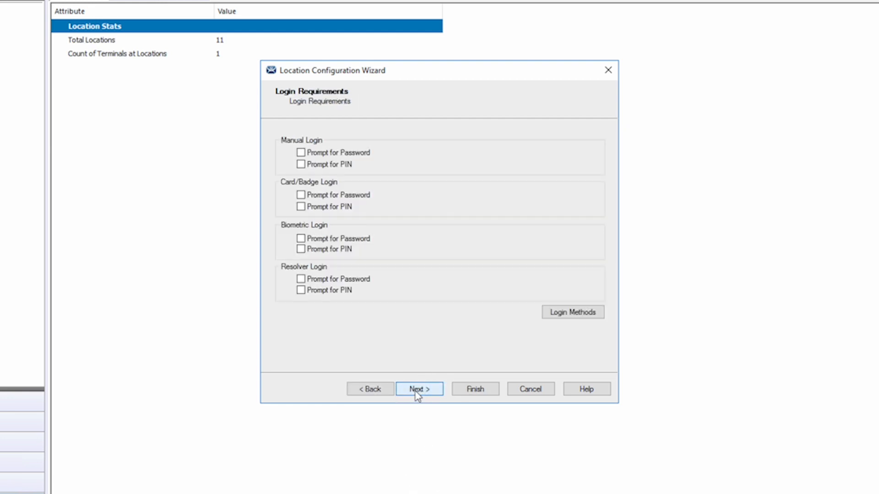
Skip the Login Requirements and Display Client Selection pages, leaving both empty.
click(419, 389)
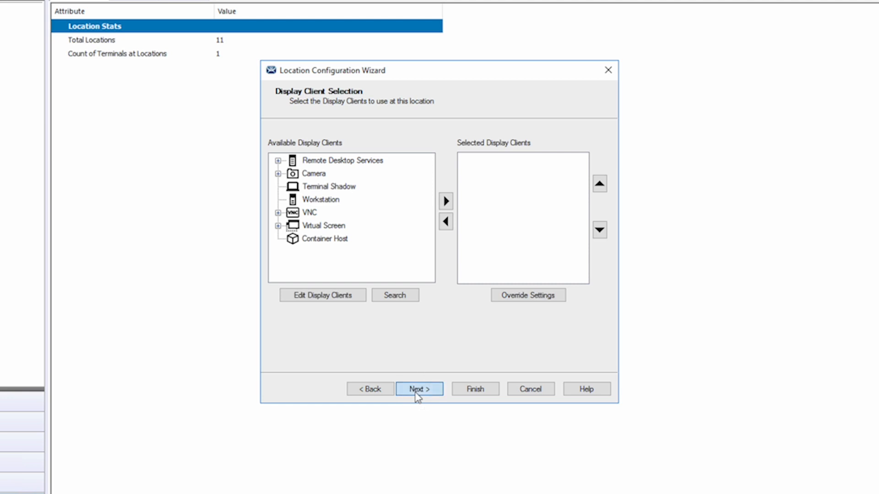
click(419, 389)
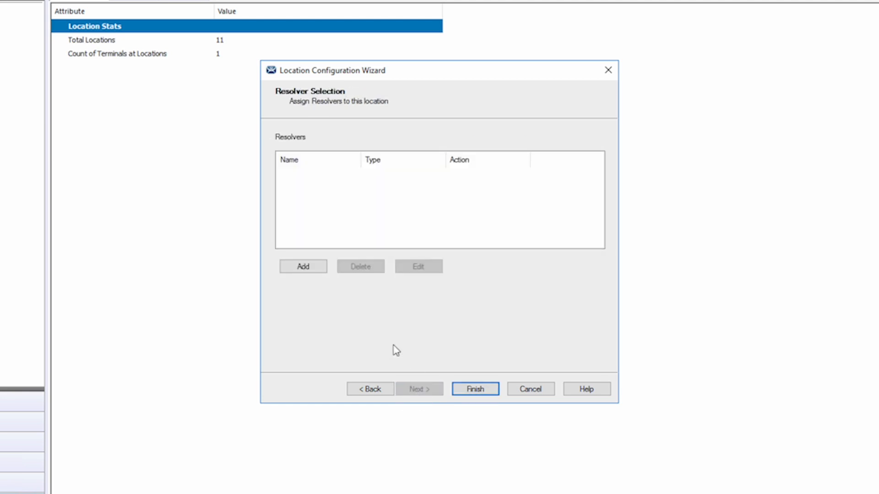
mouse_move(385, 338)
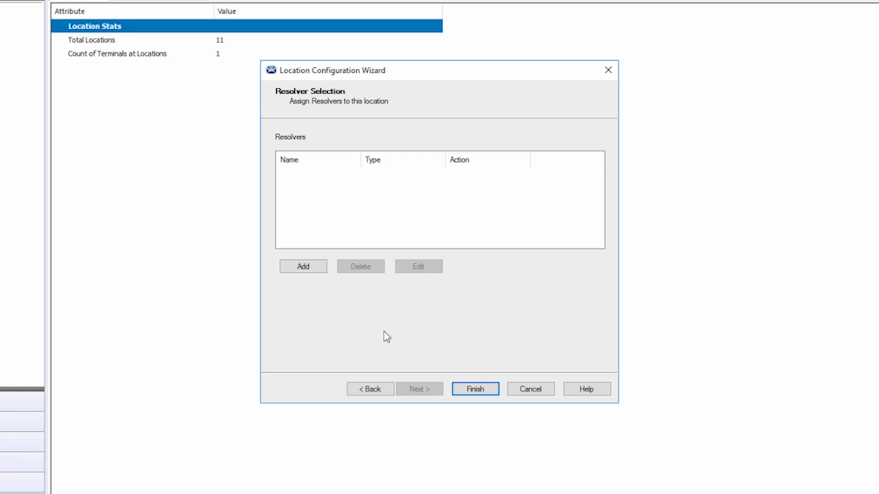
Assign the Office Beacon resolver with No Action to the Office location, then return to Terminals.
click(303, 266)
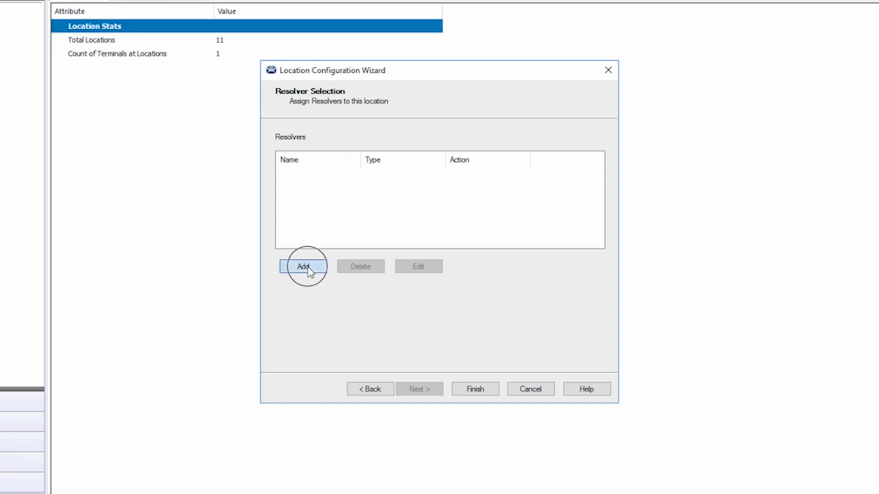
click(304, 266)
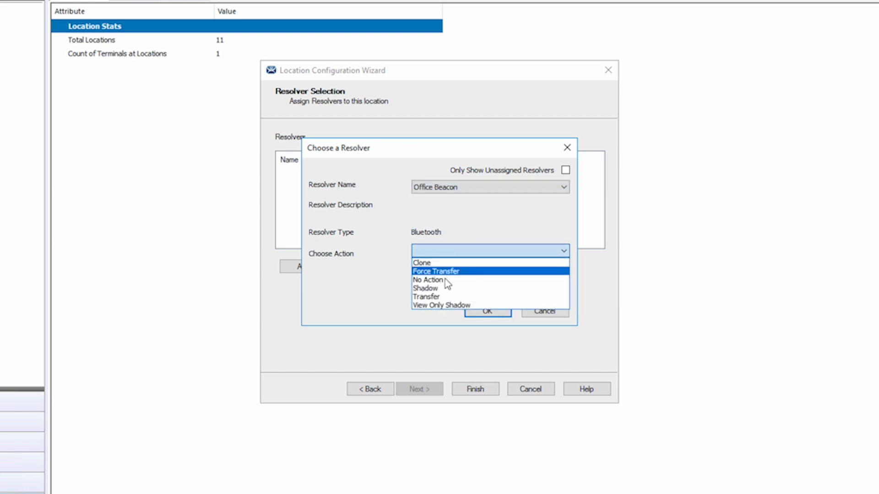
click(428, 279)
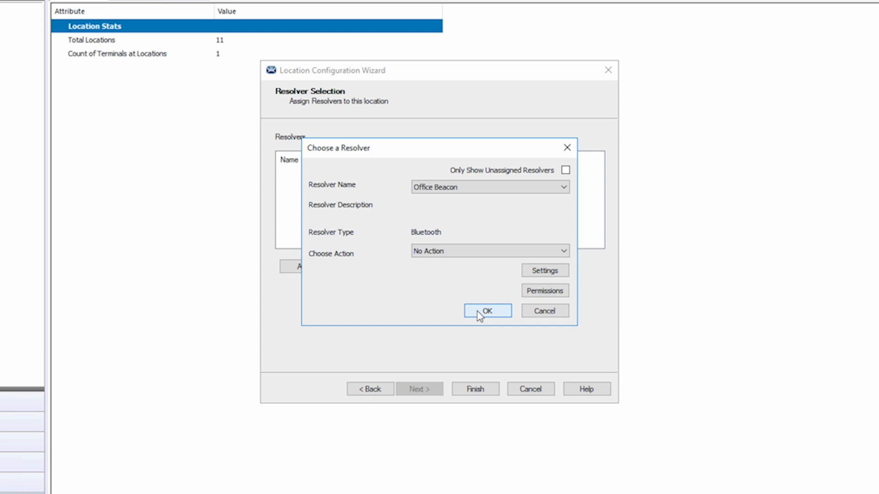
click(487, 311)
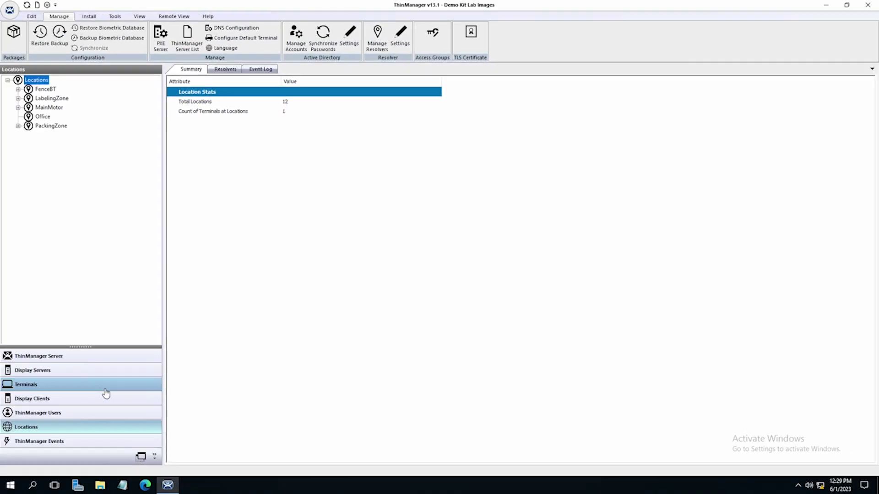
click(25, 384)
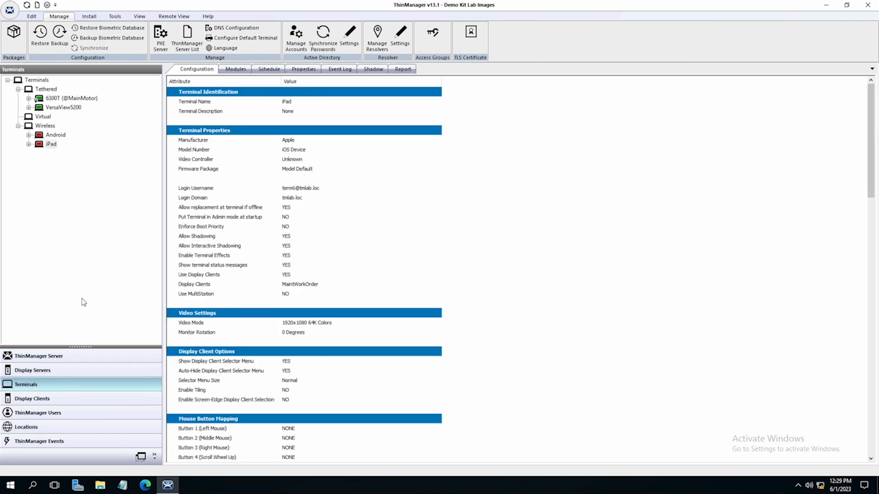